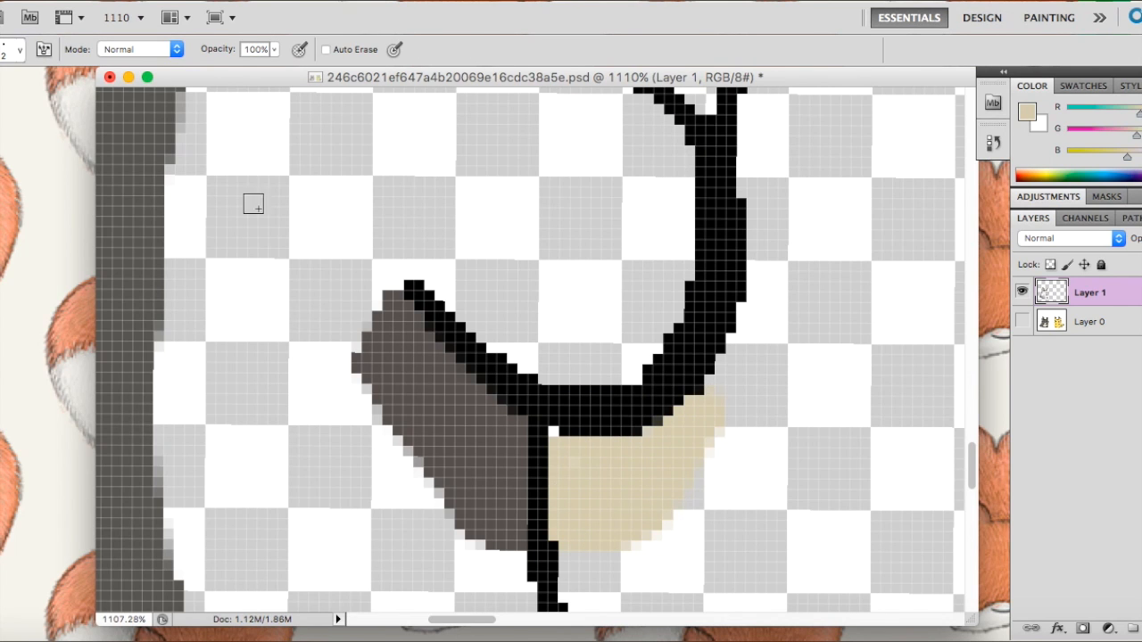
mouse_move(212, 285)
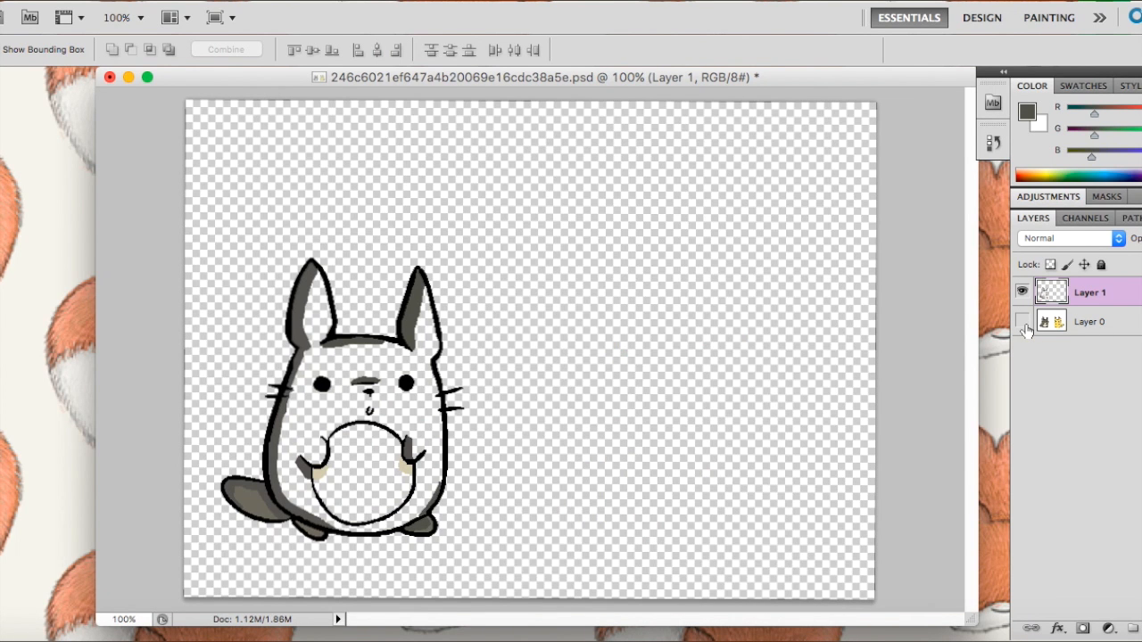
Paint a grey chevron on Totoro's belly on Layer 1, showing Layer 0 then hiding it
click(1021, 322)
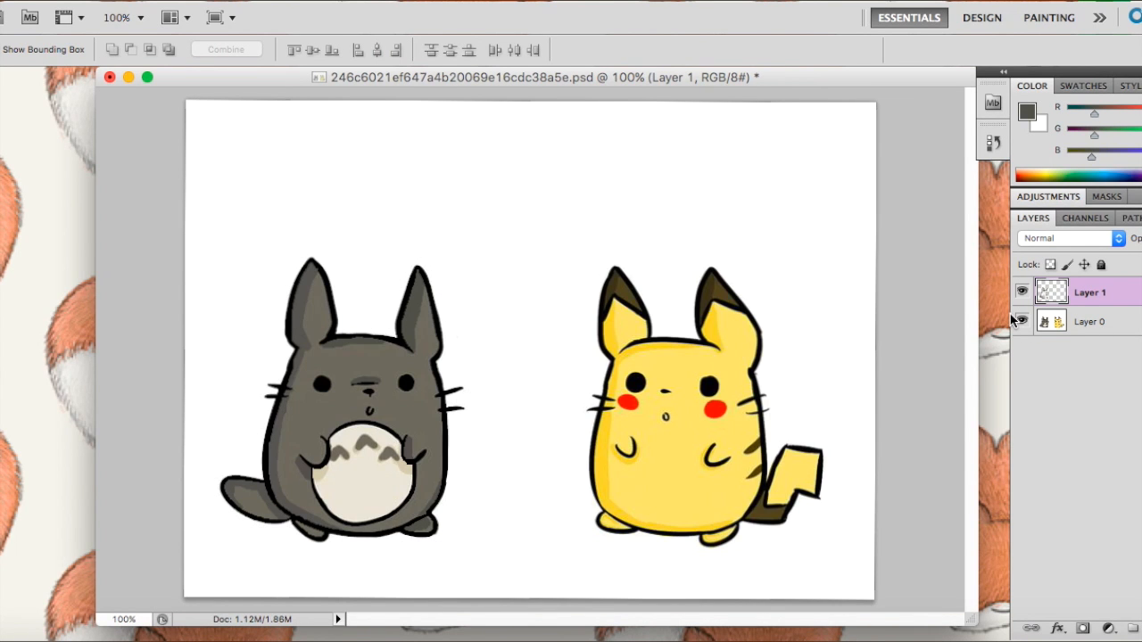
click(1022, 322)
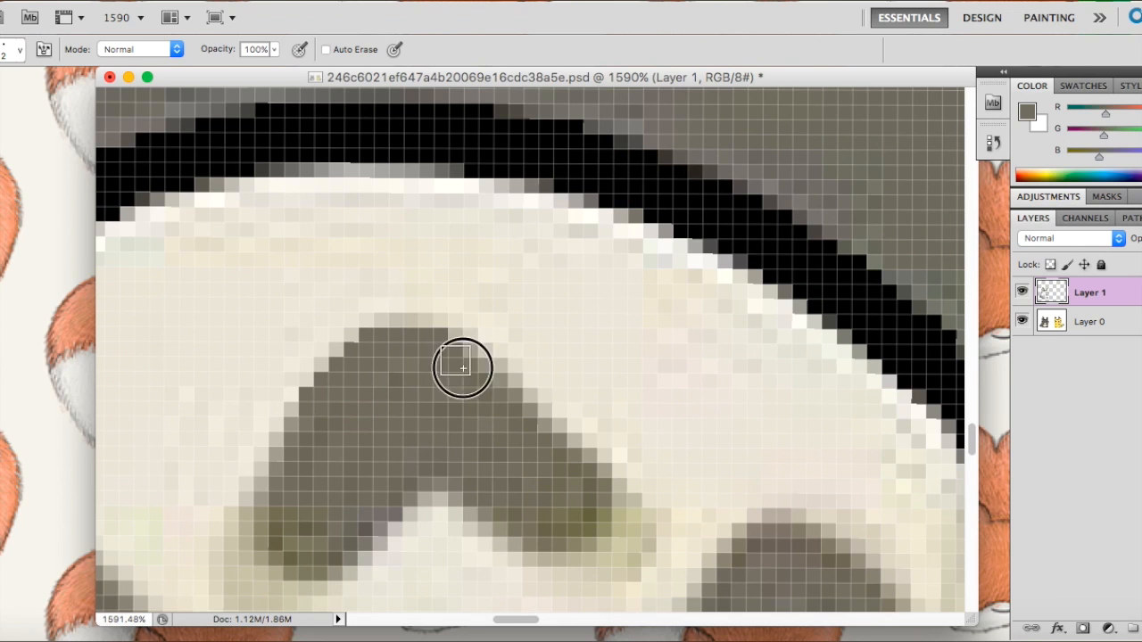
drag(462, 367, 414, 495)
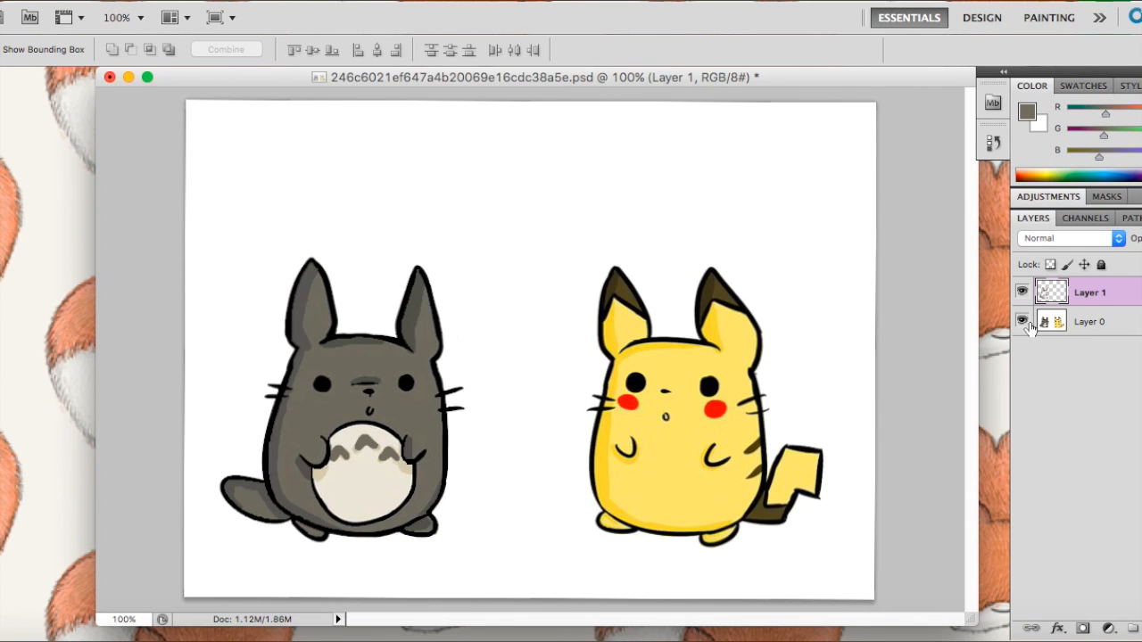
mouse_move(1023, 321)
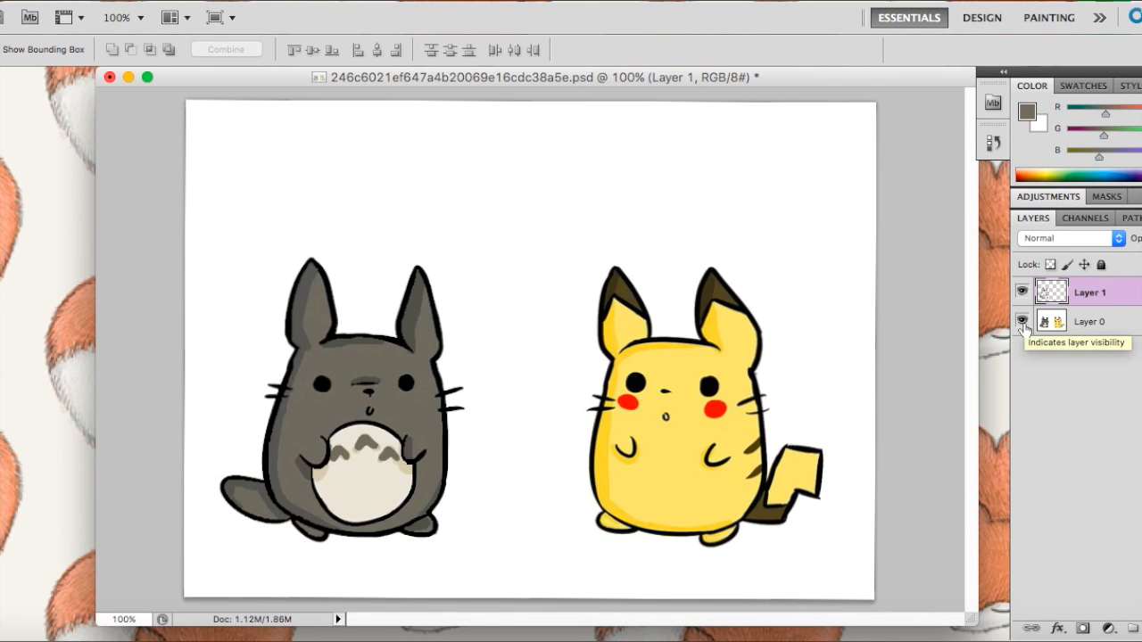
click(1022, 322)
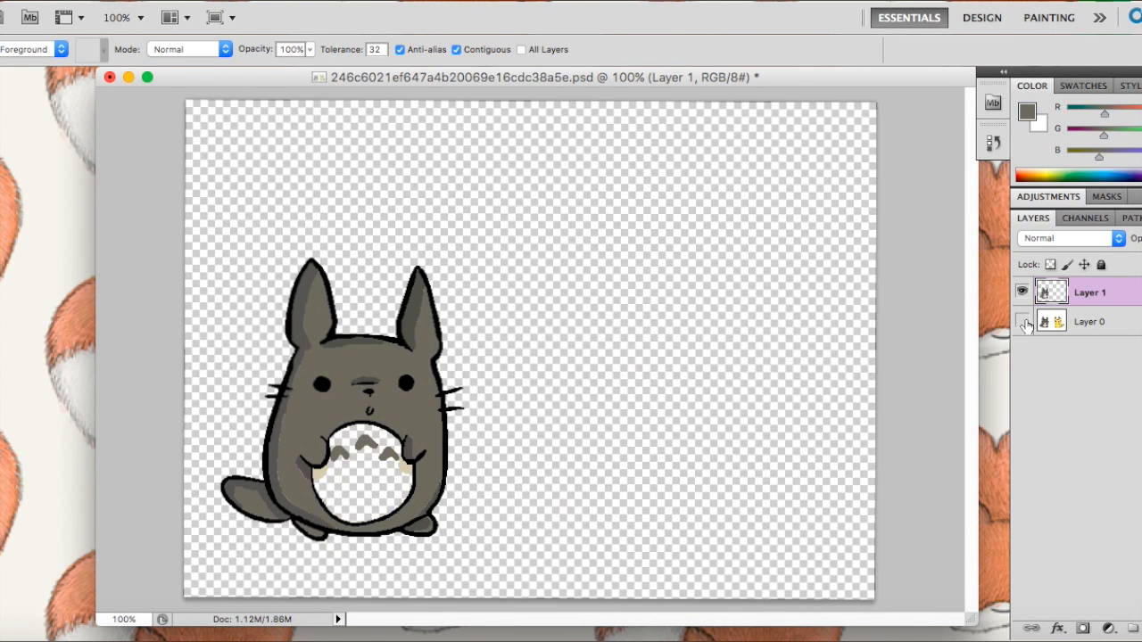